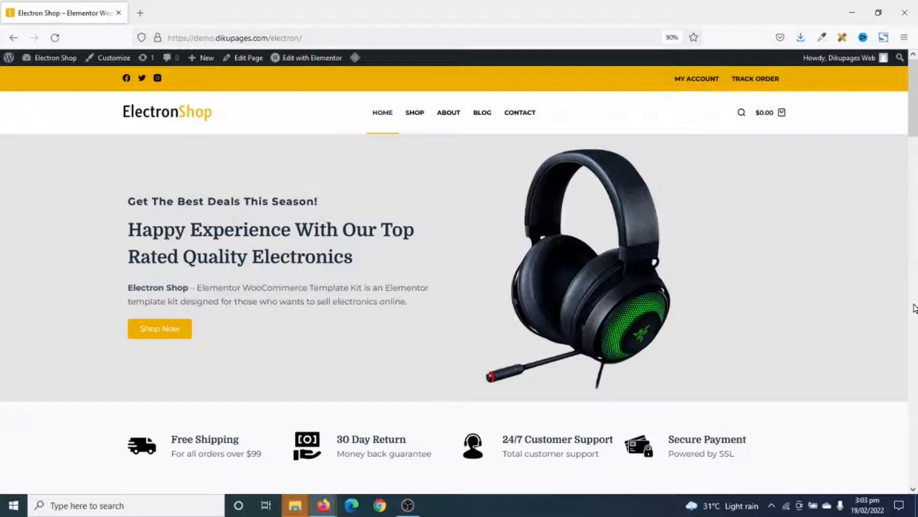
Scroll the ElectronShop home page down to the footer, then scroll back up.
scroll(down, 3)
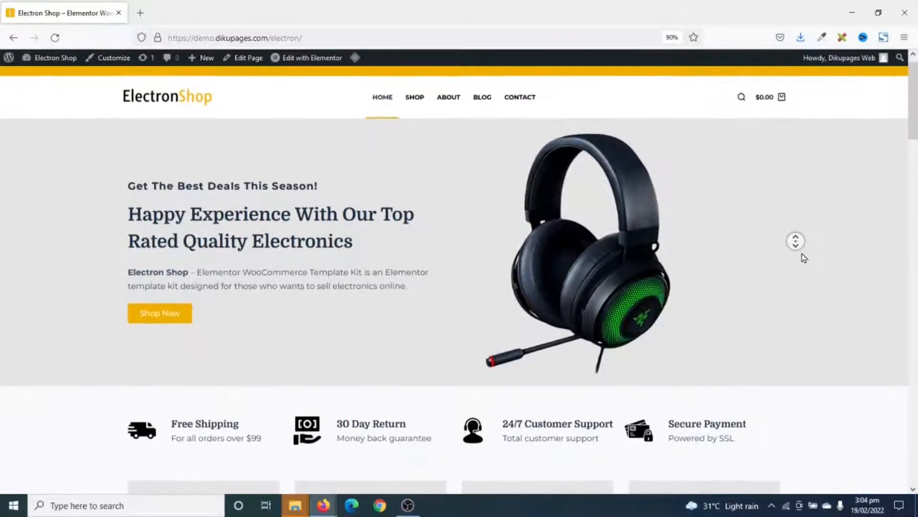
scroll(down, 3)
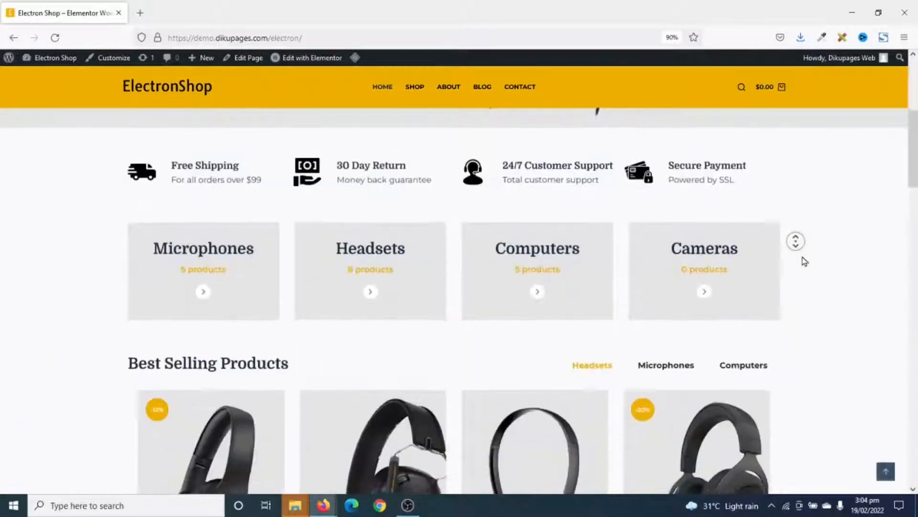
scroll(down, 3)
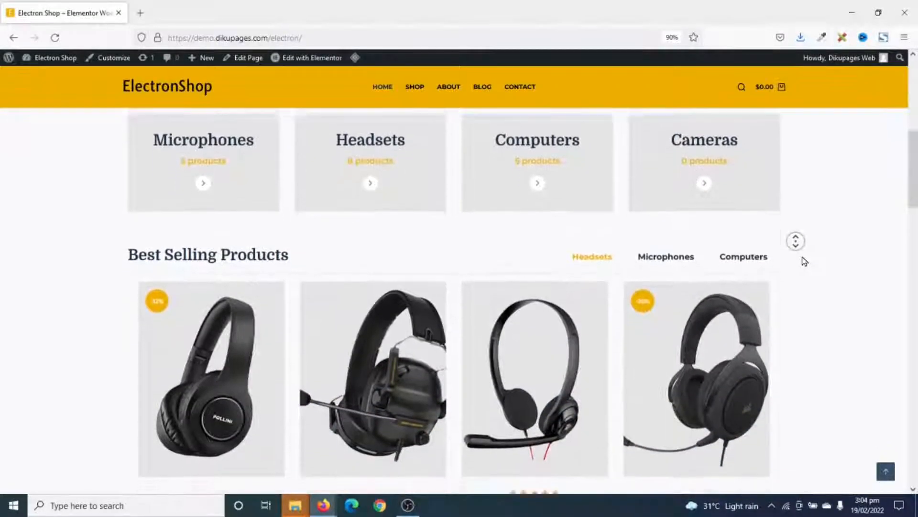
scroll(down, 3)
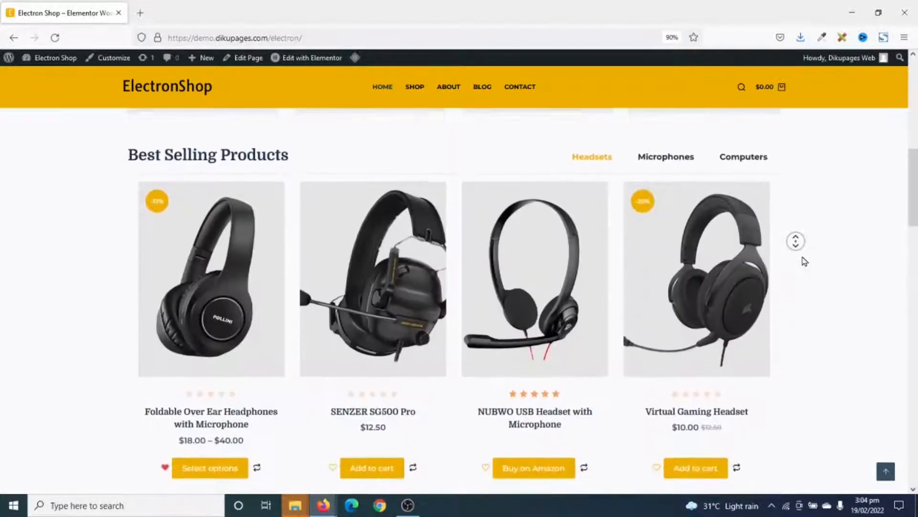
scroll(down, 3)
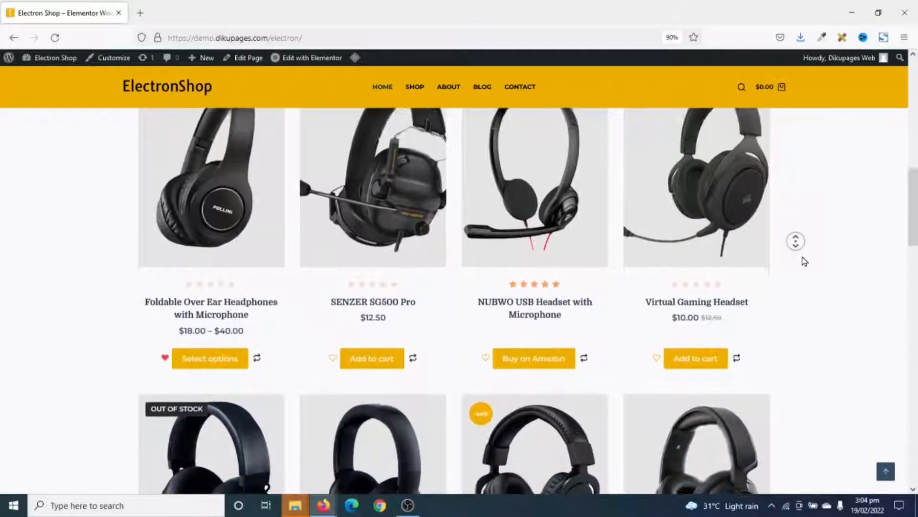
scroll(down, 3)
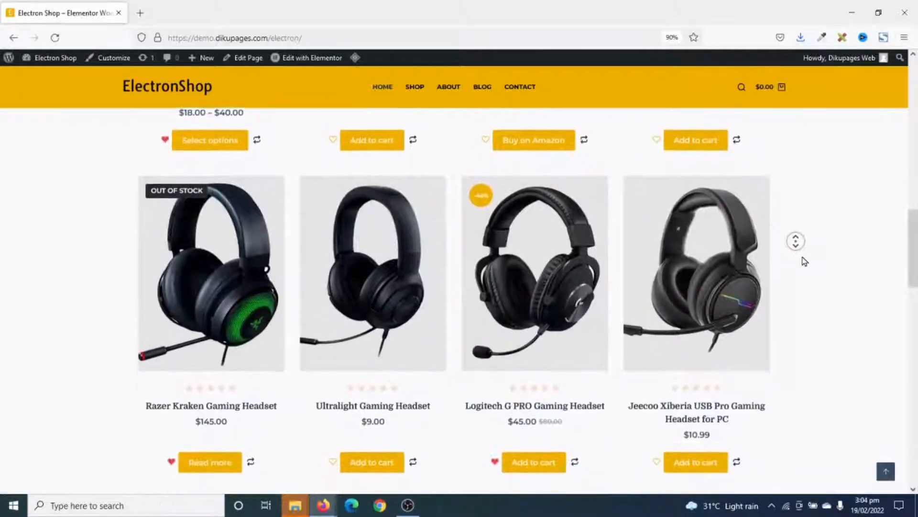
scroll(down, 3)
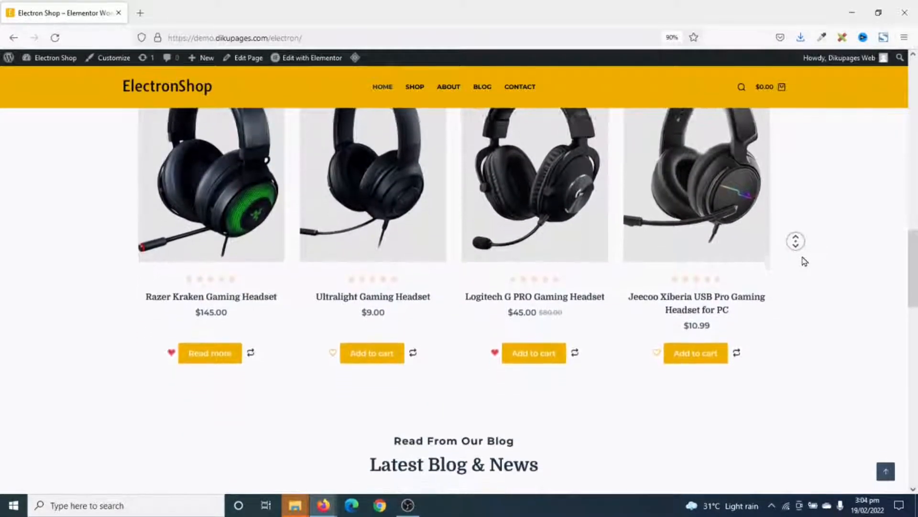
scroll(down, 3)
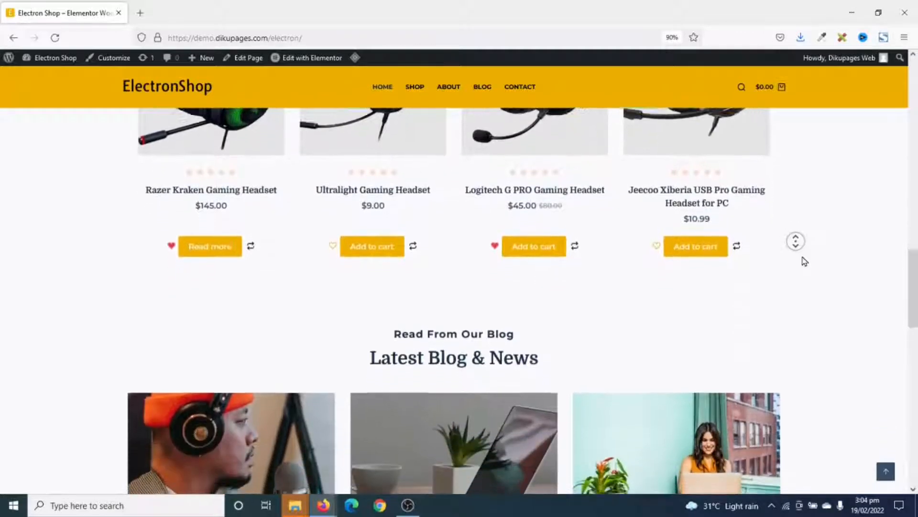
scroll(down, 3)
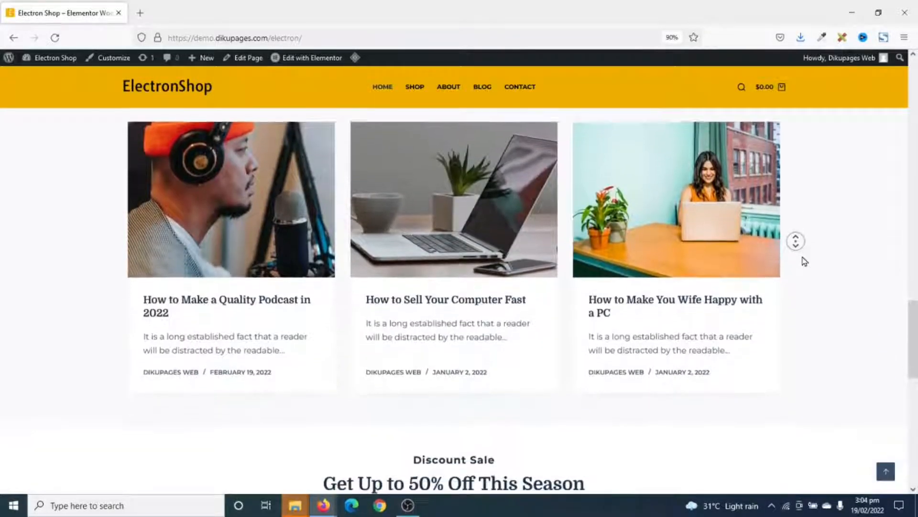
scroll(down, 3)
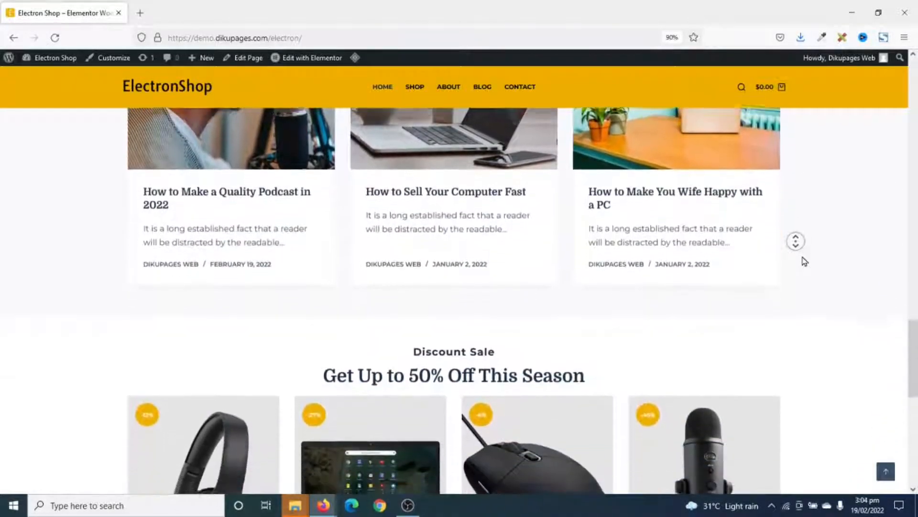
scroll(down, 3)
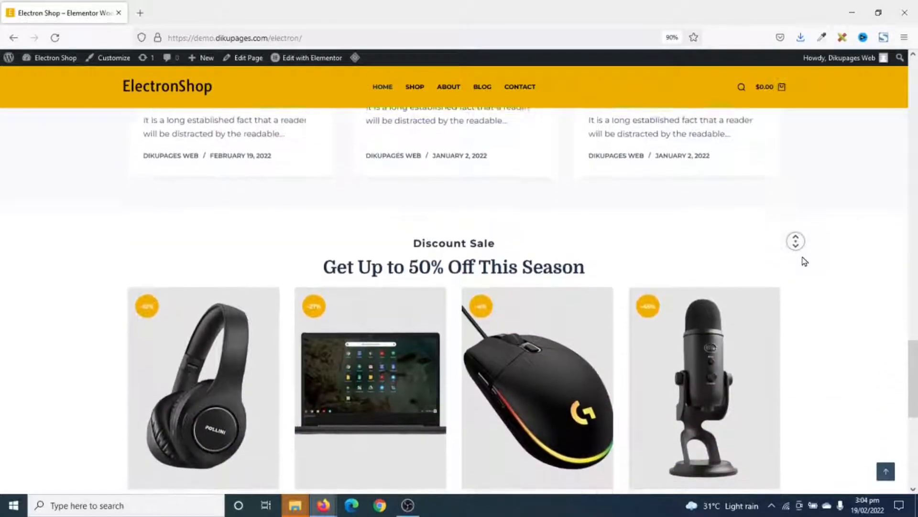
scroll(down, 3)
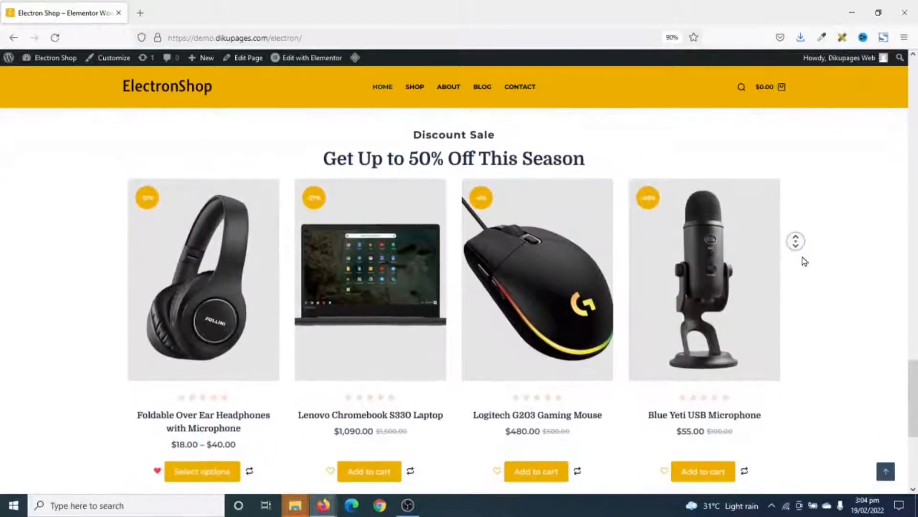
scroll(down, 3)
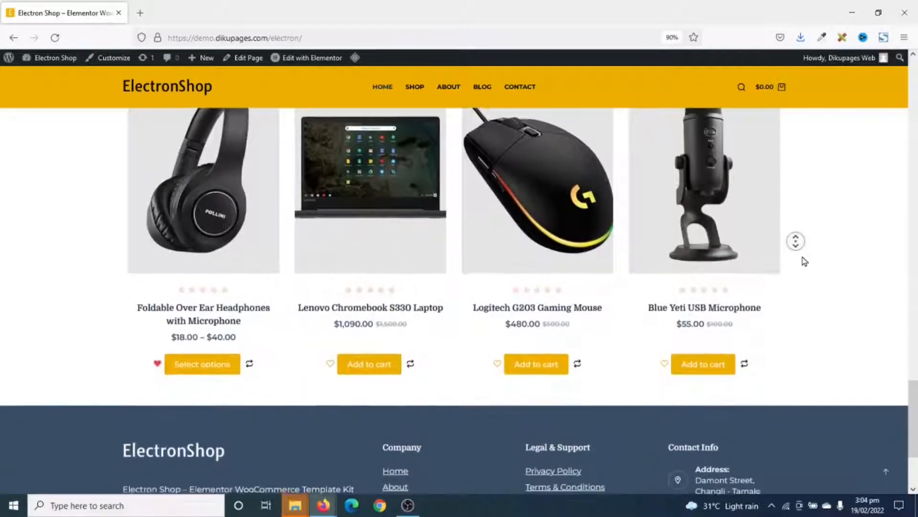
scroll(down, 3)
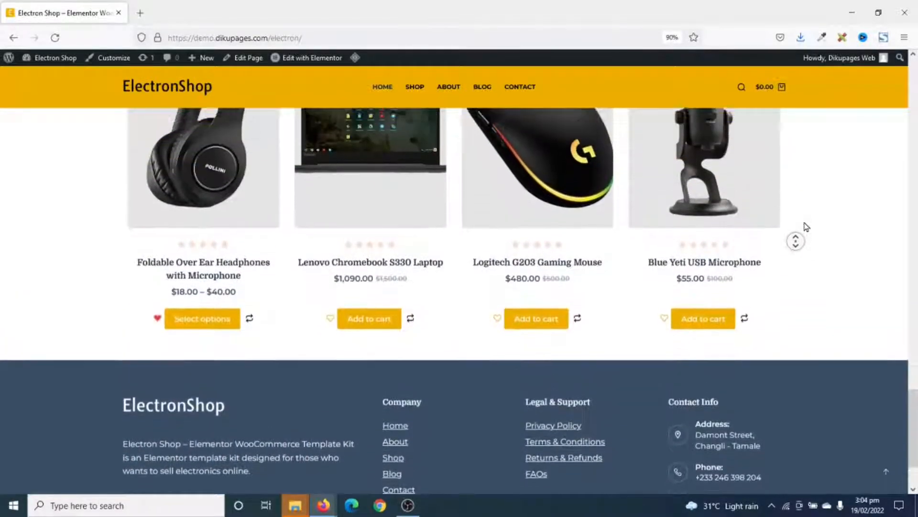
scroll(up, 3)
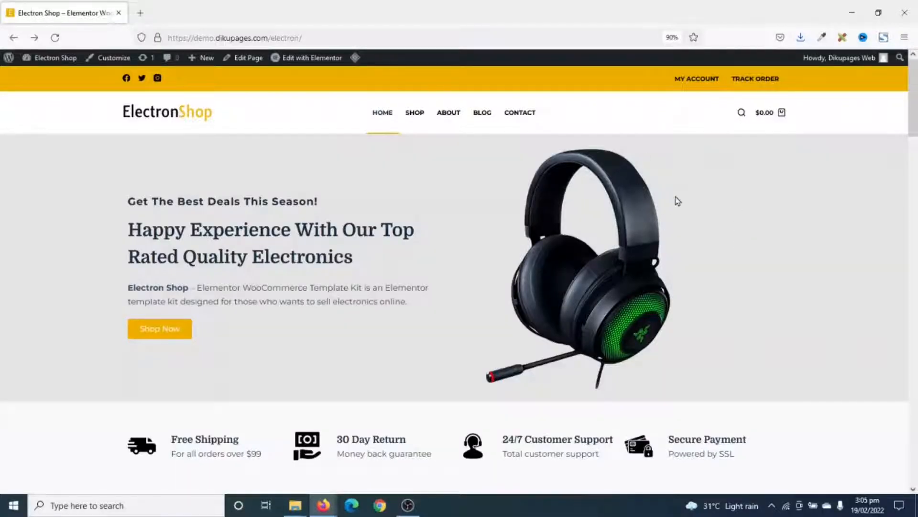
mouse_move(252, 115)
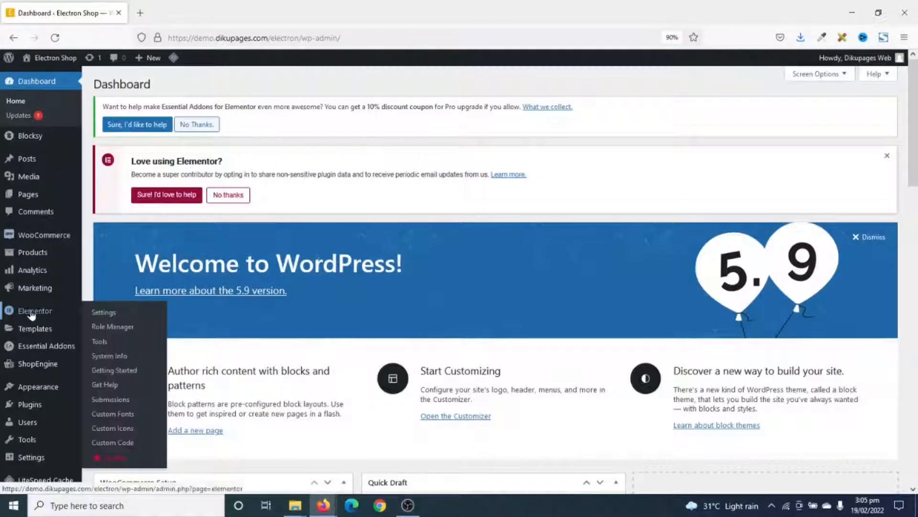
Set the Import Export Template Kit experiment to Active under Elementor Experiments and save changes.
click(104, 312)
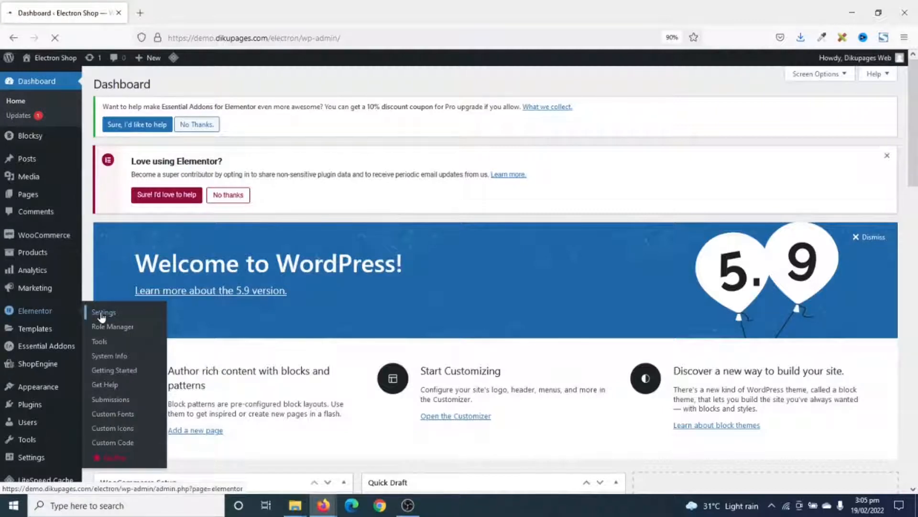
click(103, 312)
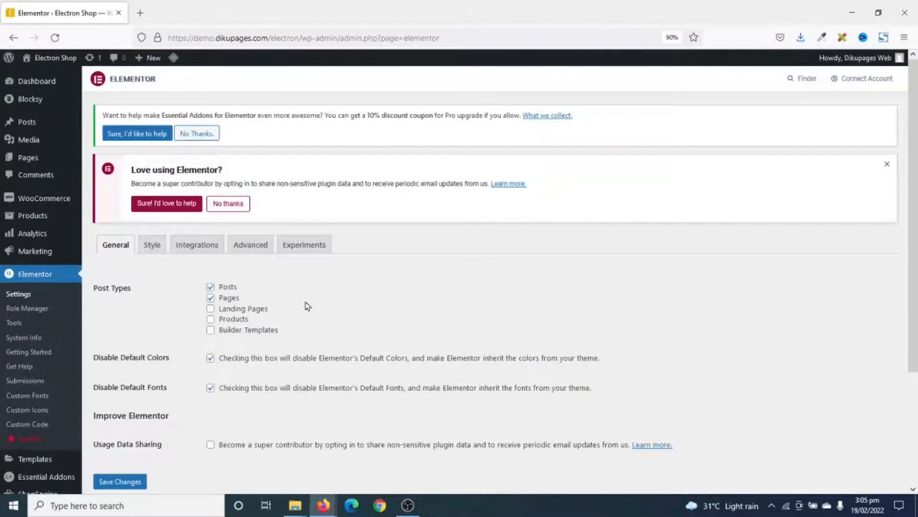
click(304, 244)
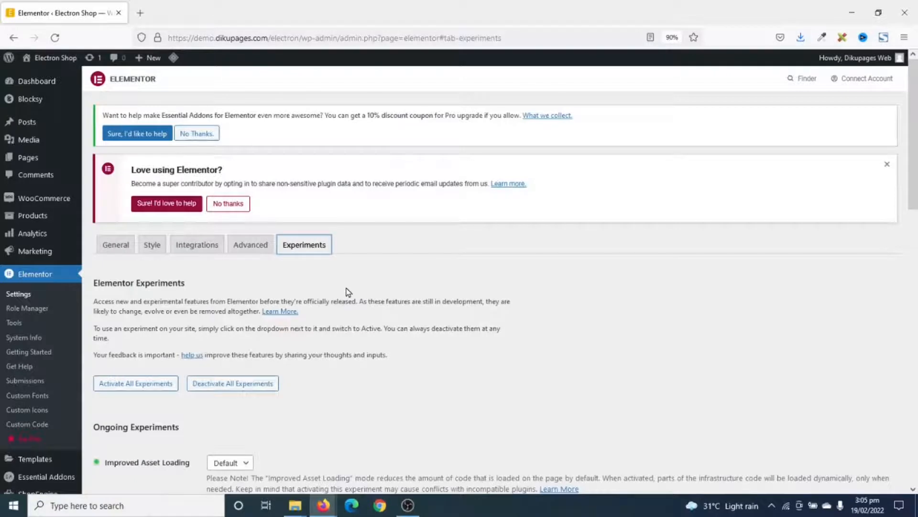
scroll(down, 3)
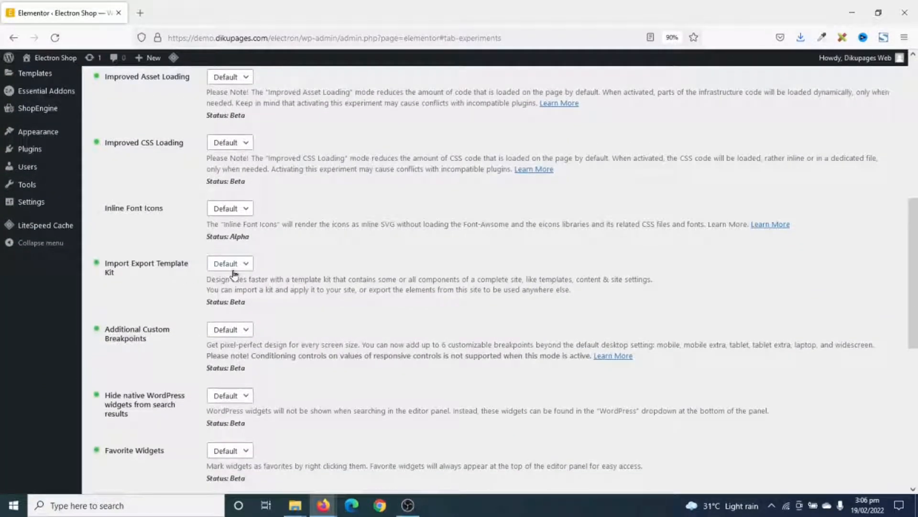
click(230, 263)
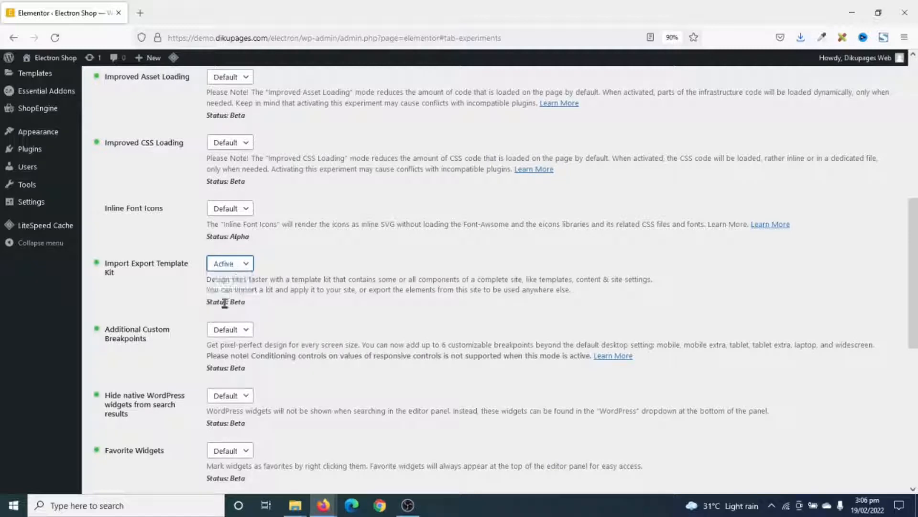
scroll(down, 3)
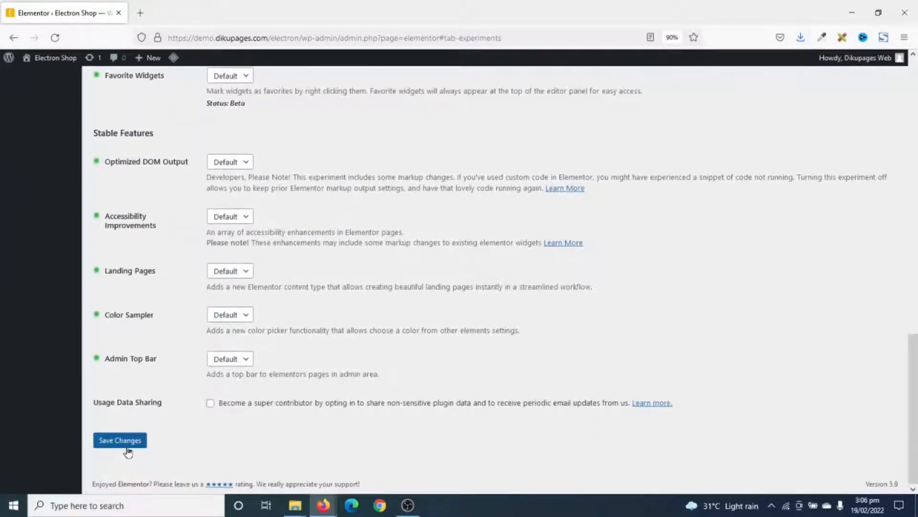
click(119, 440)
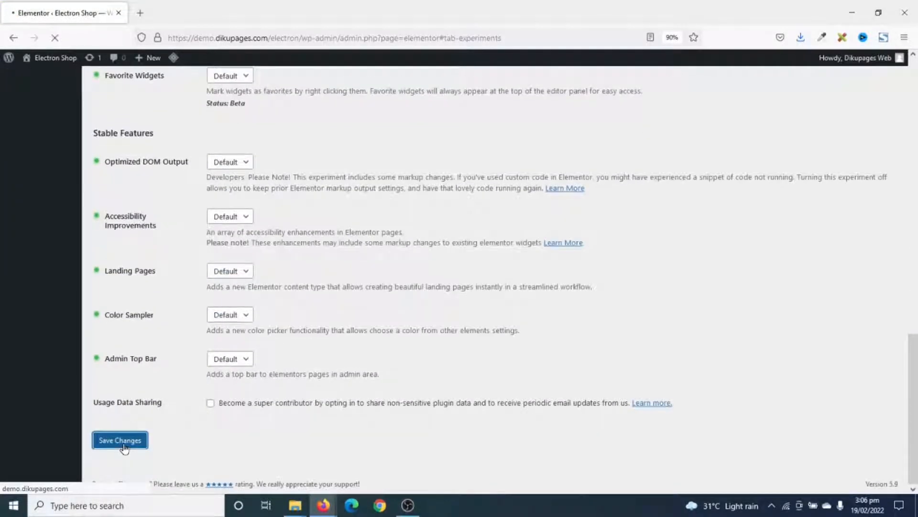
click(119, 440)
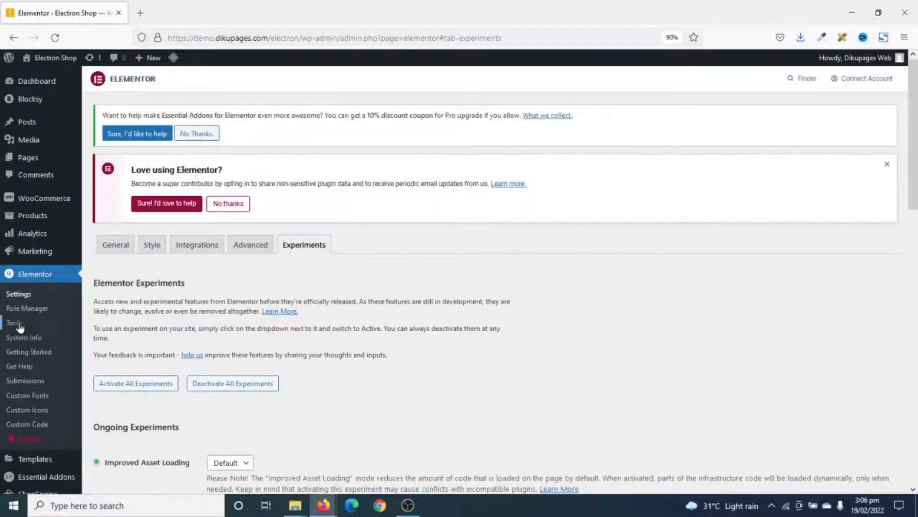
Open Elementor Tools on the Import / Export Kit tab.
click(14, 321)
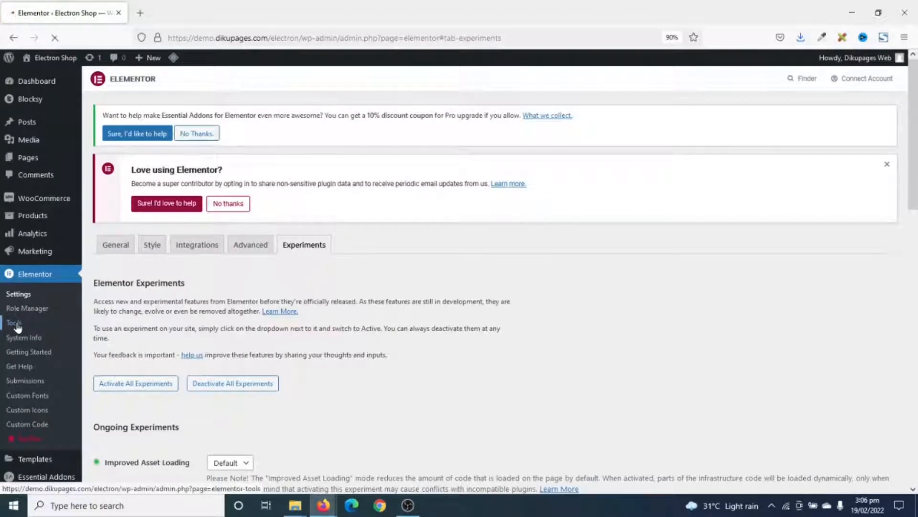
click(14, 321)
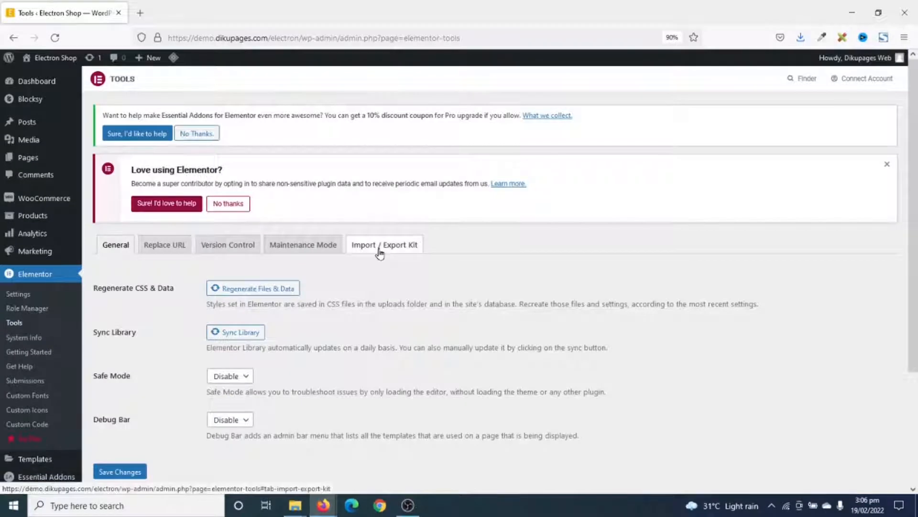
click(384, 244)
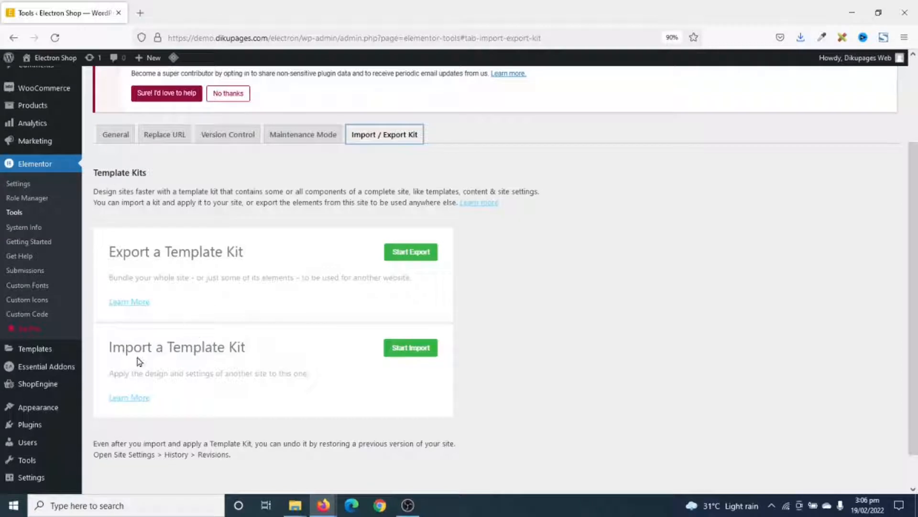
mouse_move(219, 246)
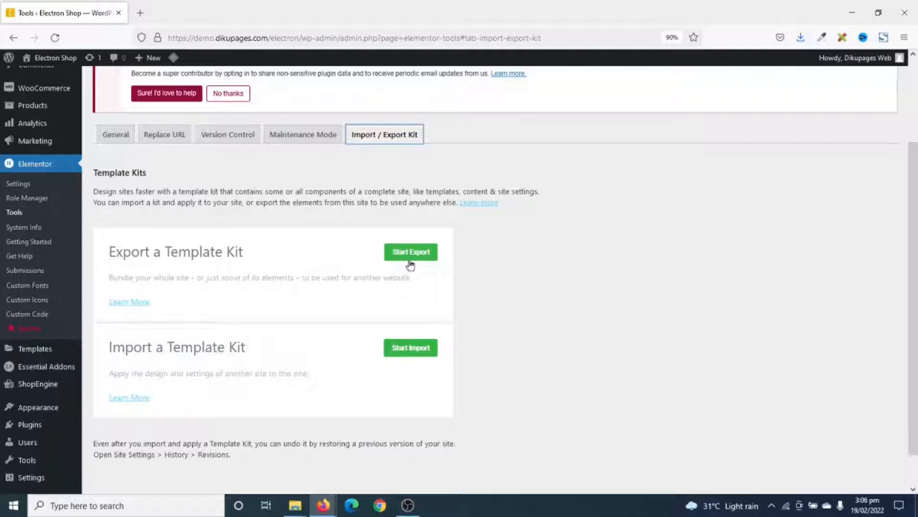
Start the kit export with Templates, Content and Site Settings all checked.
click(410, 252)
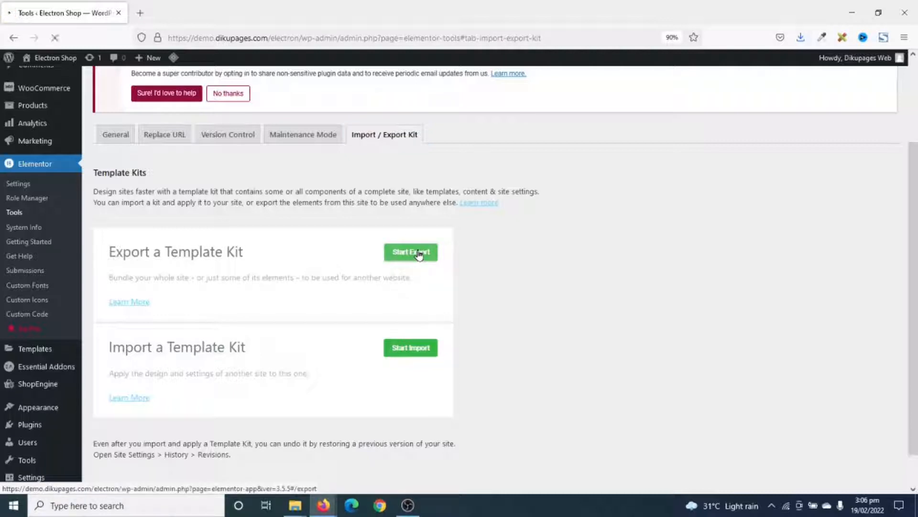
click(410, 252)
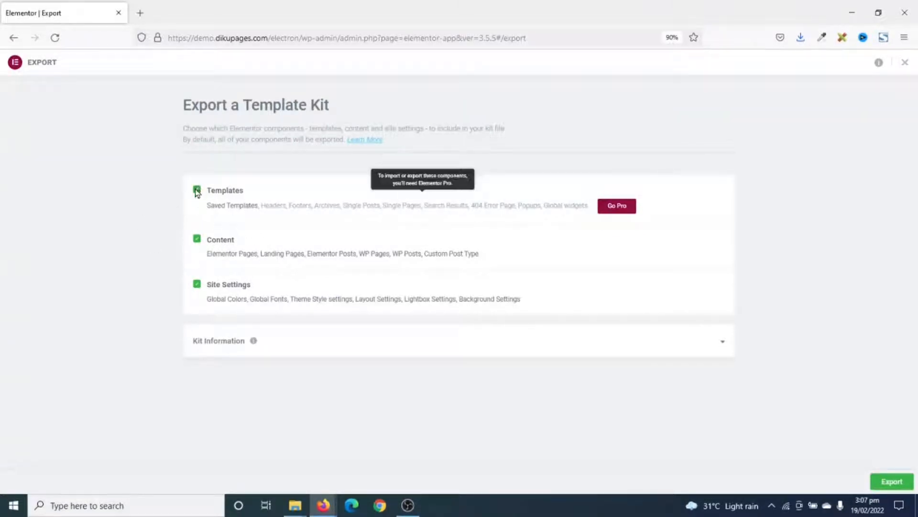
click(198, 192)
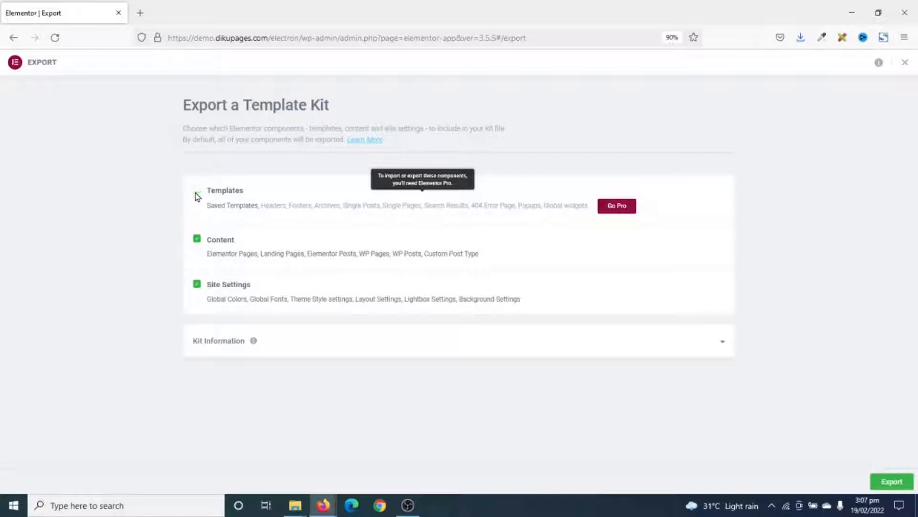
click(196, 190)
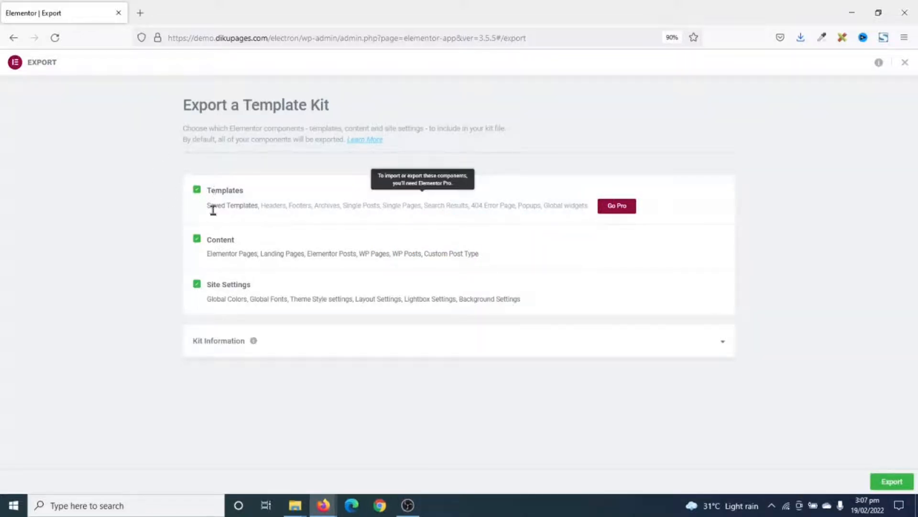
mouse_move(259, 202)
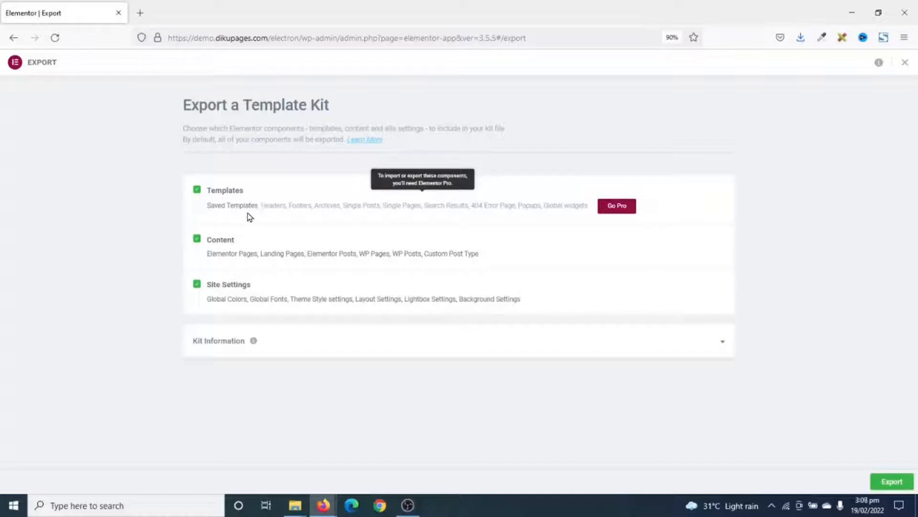
mouse_move(188, 220)
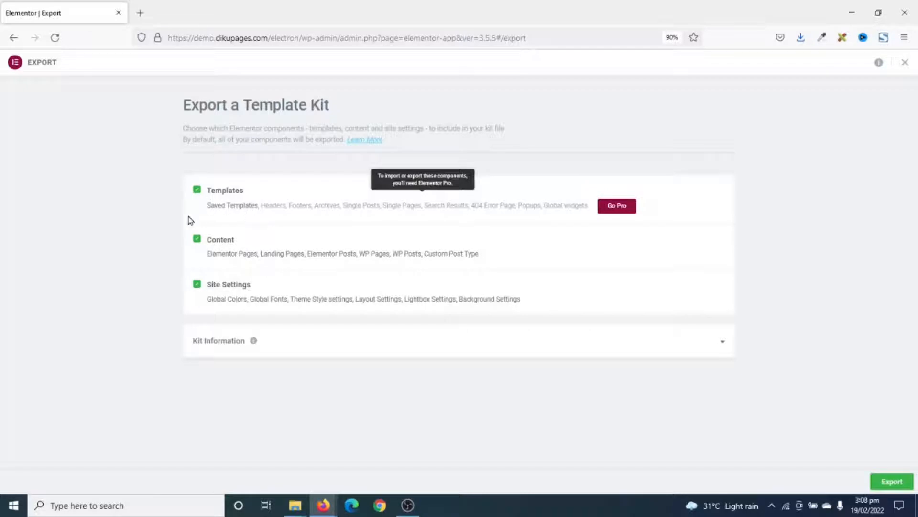
mouse_move(249, 268)
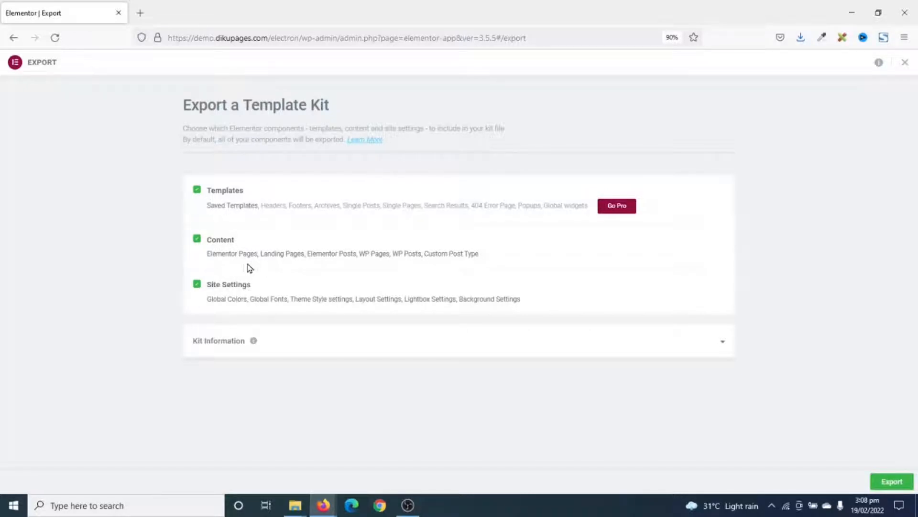
mouse_move(354, 267)
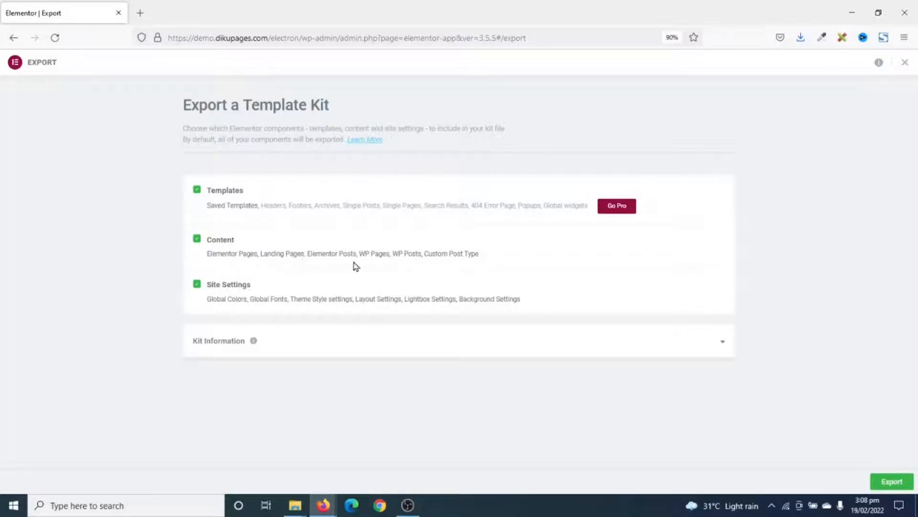
mouse_move(395, 266)
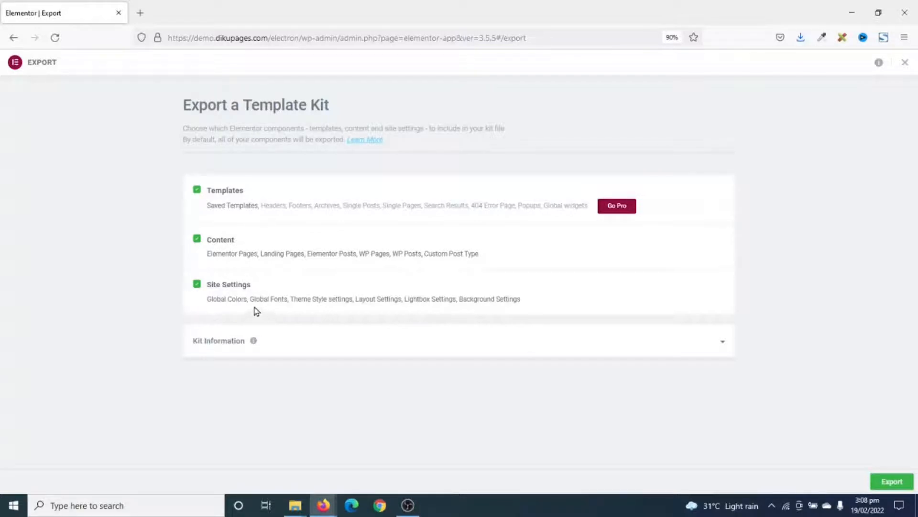
mouse_move(410, 293)
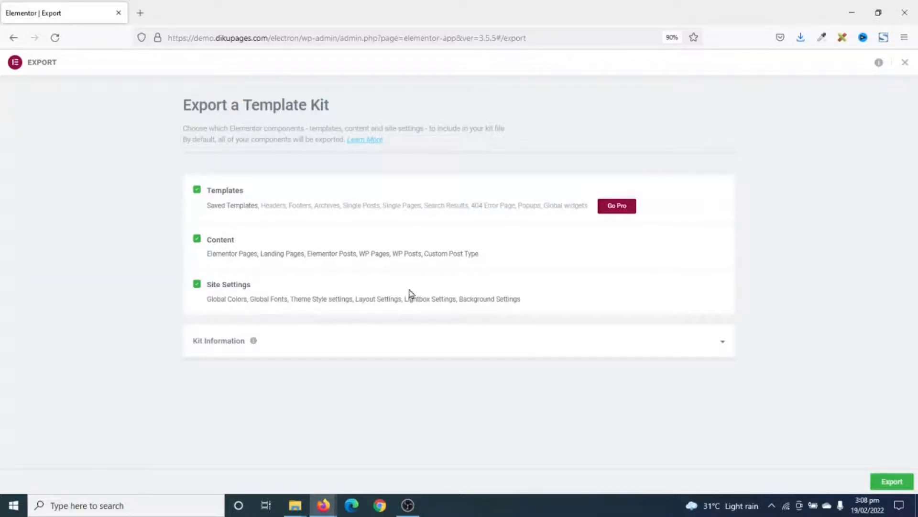
mouse_move(311, 291)
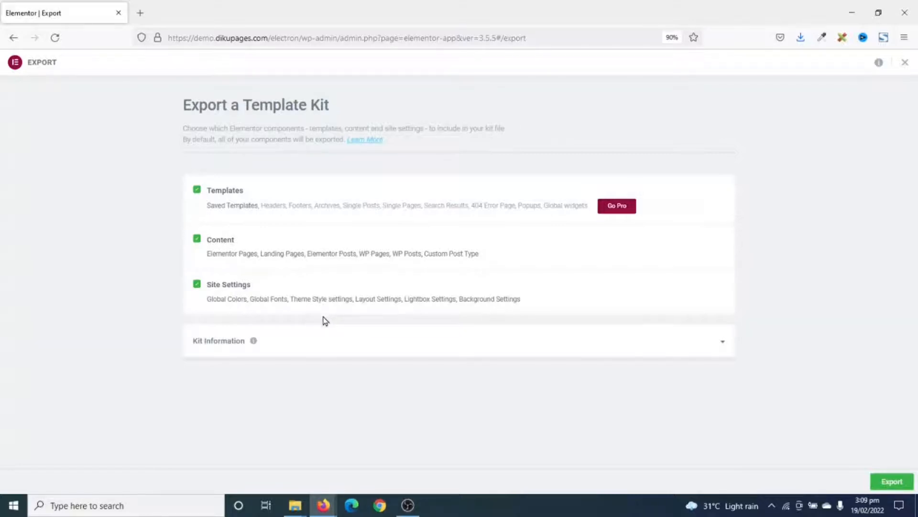
mouse_move(303, 391)
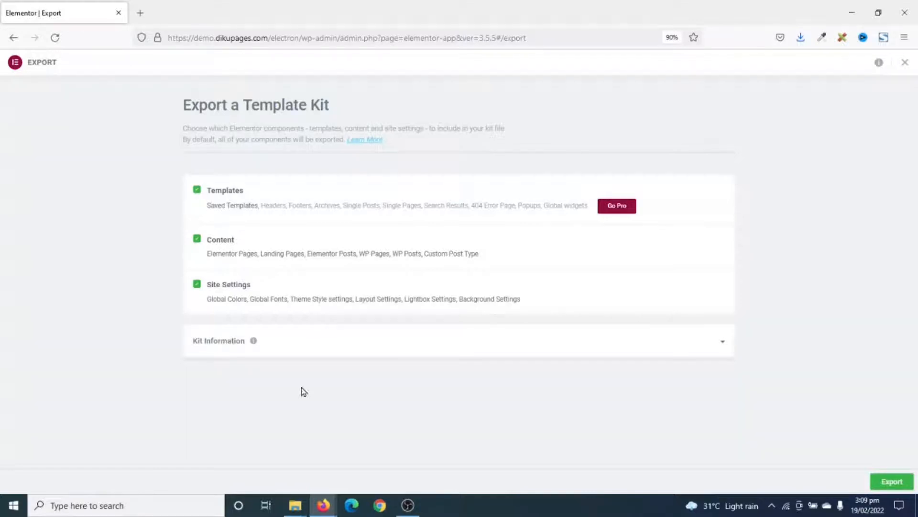
Name the kit Electron Shop, add its description, and export it.
click(218, 341)
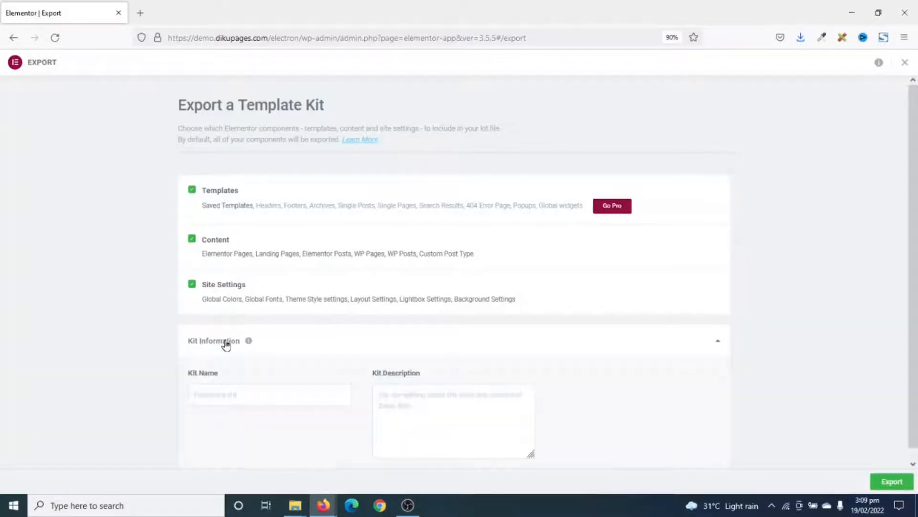
click(269, 394)
text(Electron Shop)
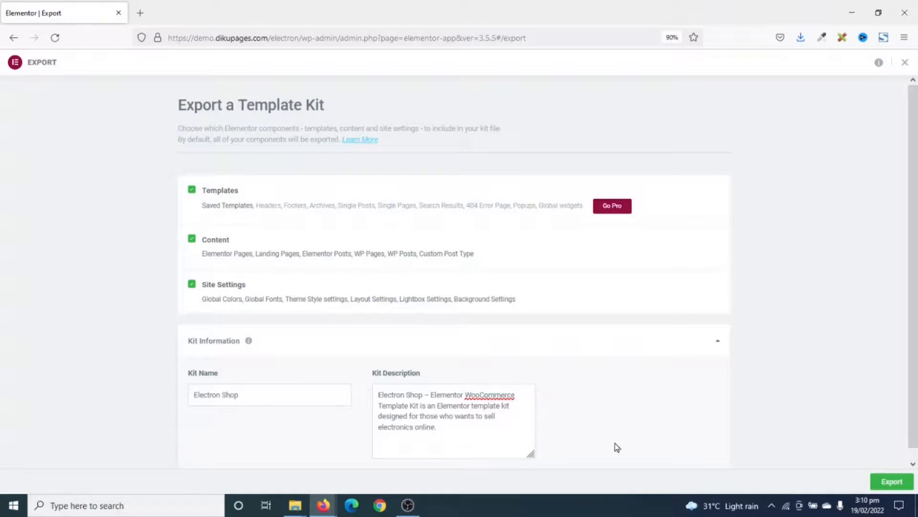
click(890, 481)
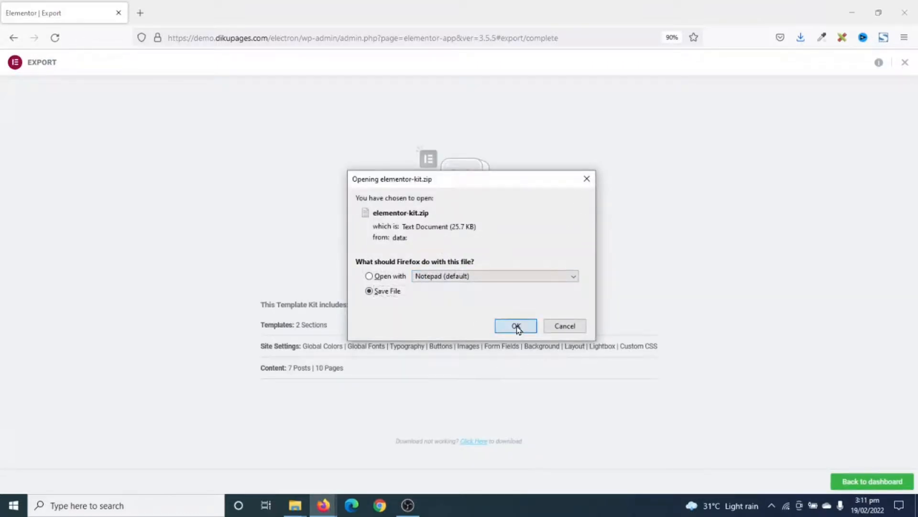
Save elementor-kit.zip, confirm the download finished, and go back to Elementor Tools.
click(514, 325)
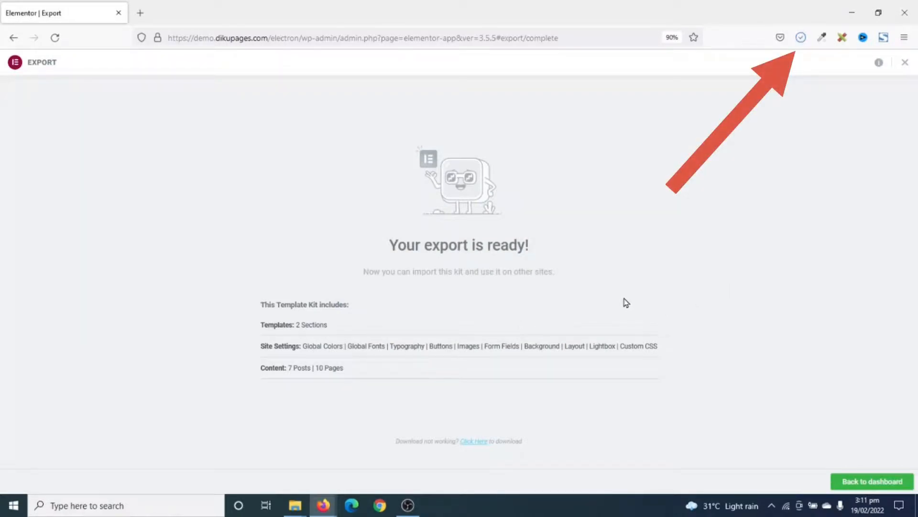
click(800, 37)
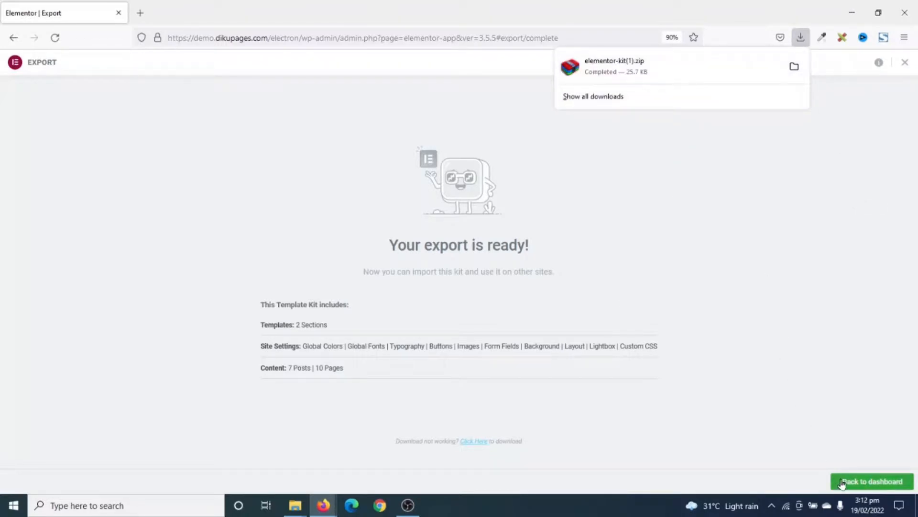
click(871, 480)
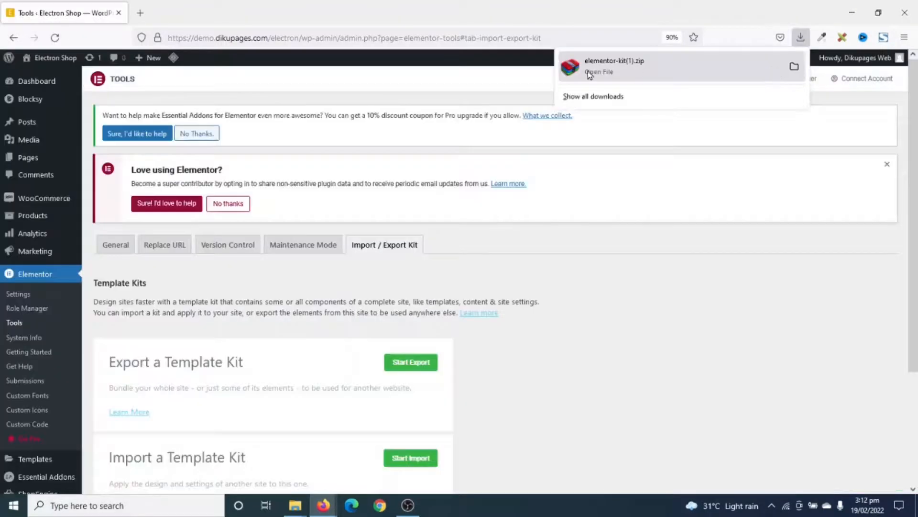